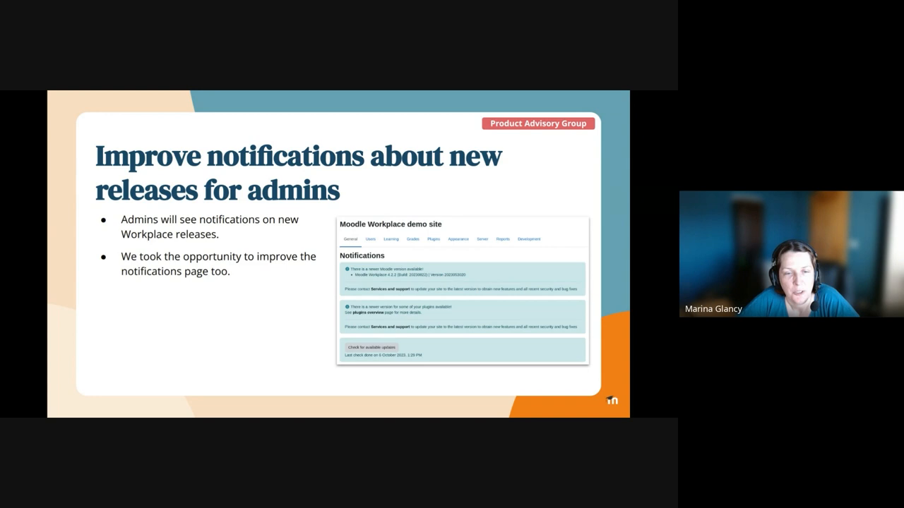
Advance to the 'Other interesting fixes and enhancements (maintenance)' slide listing six items
key("right")
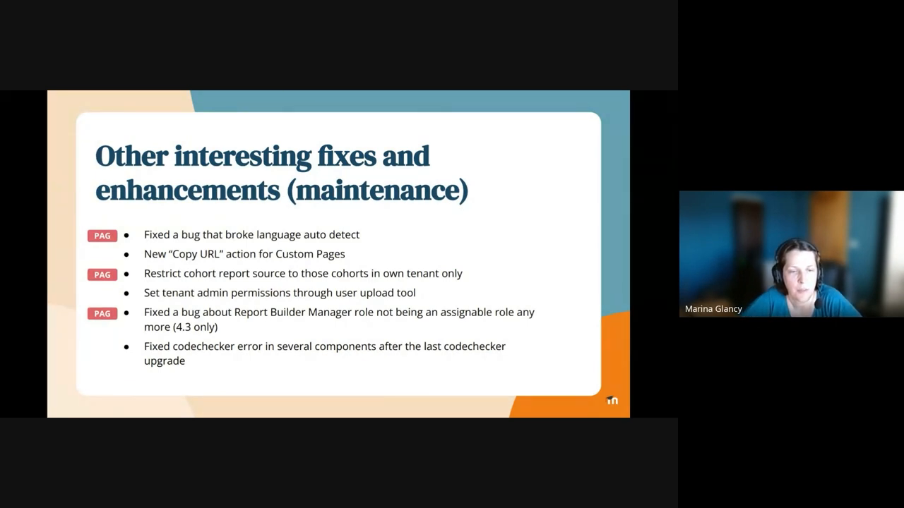